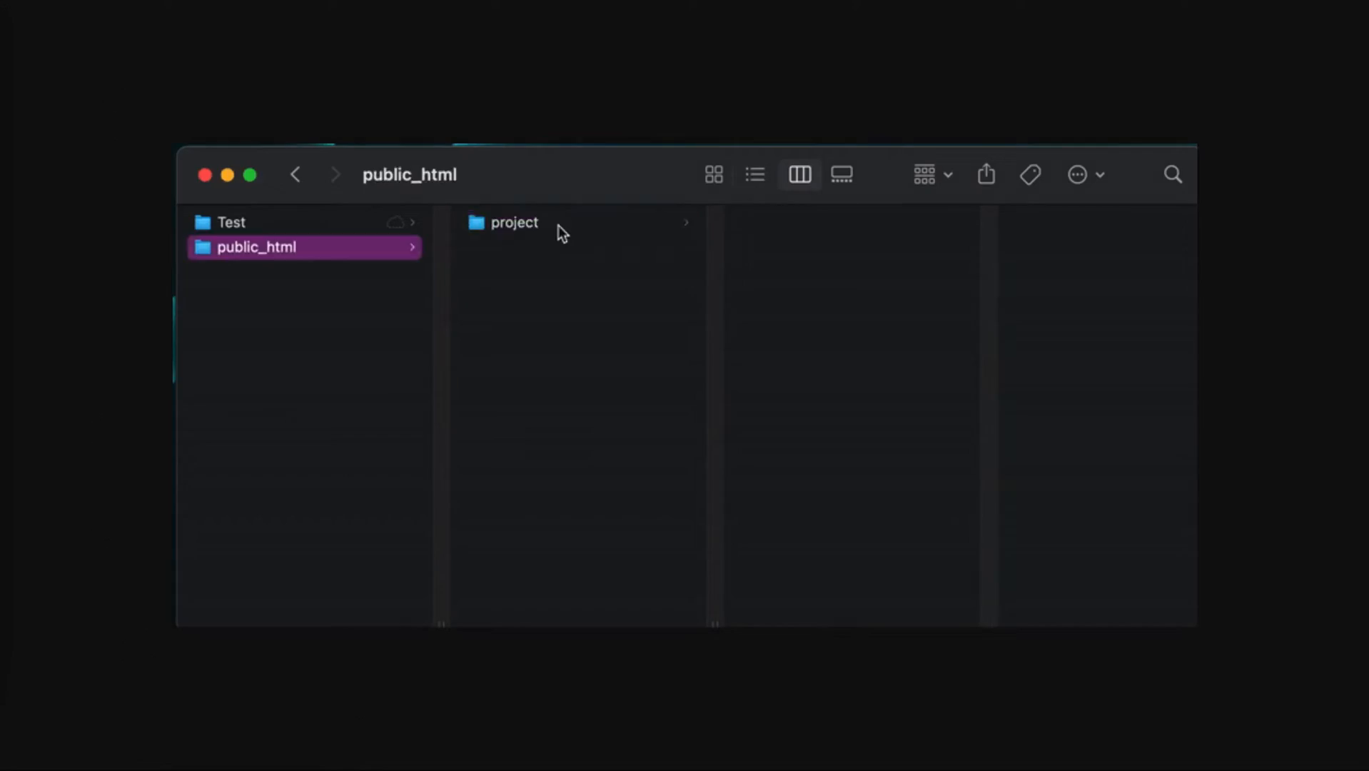
Browse into the project folder under public_html where inventory.csv lives
{"action": "left_click", "coordinate": [514, 221]}
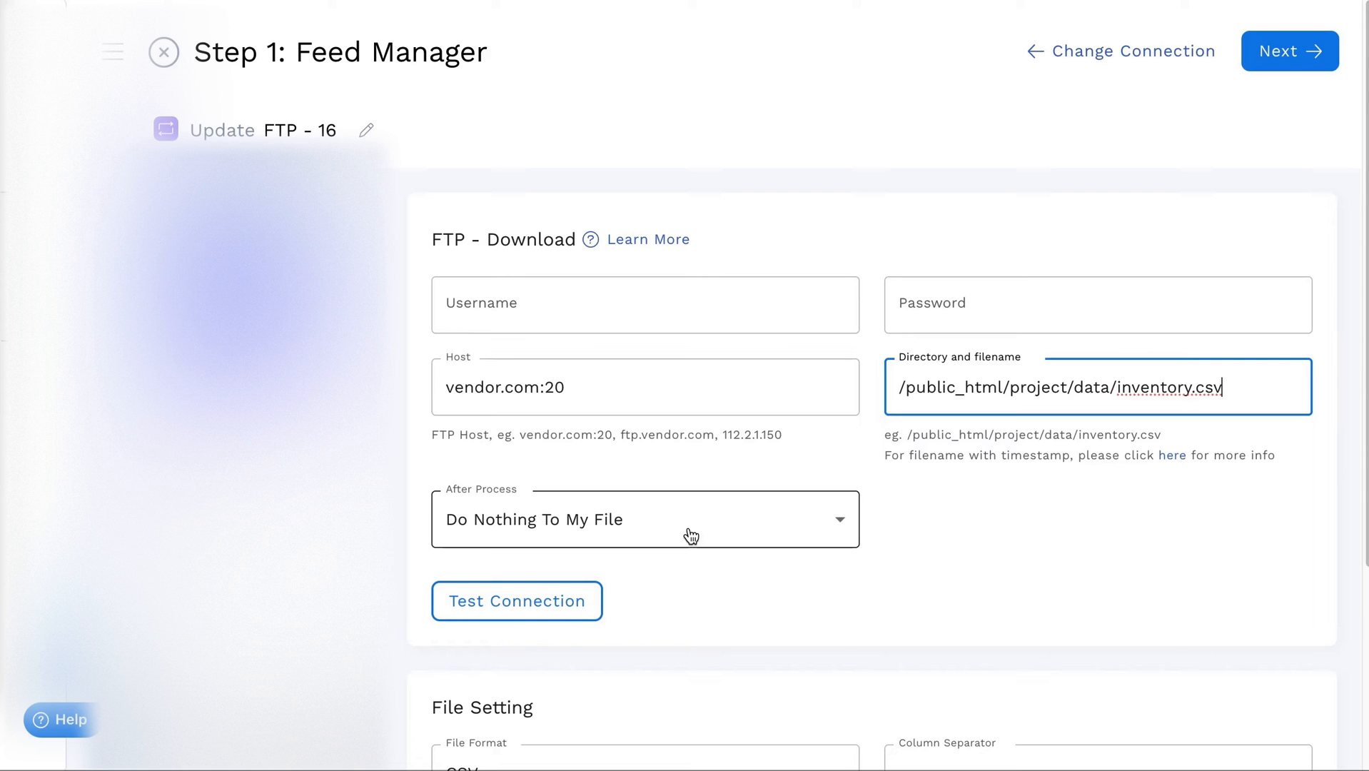
{"action": "left_click", "coordinate": [646, 518]}
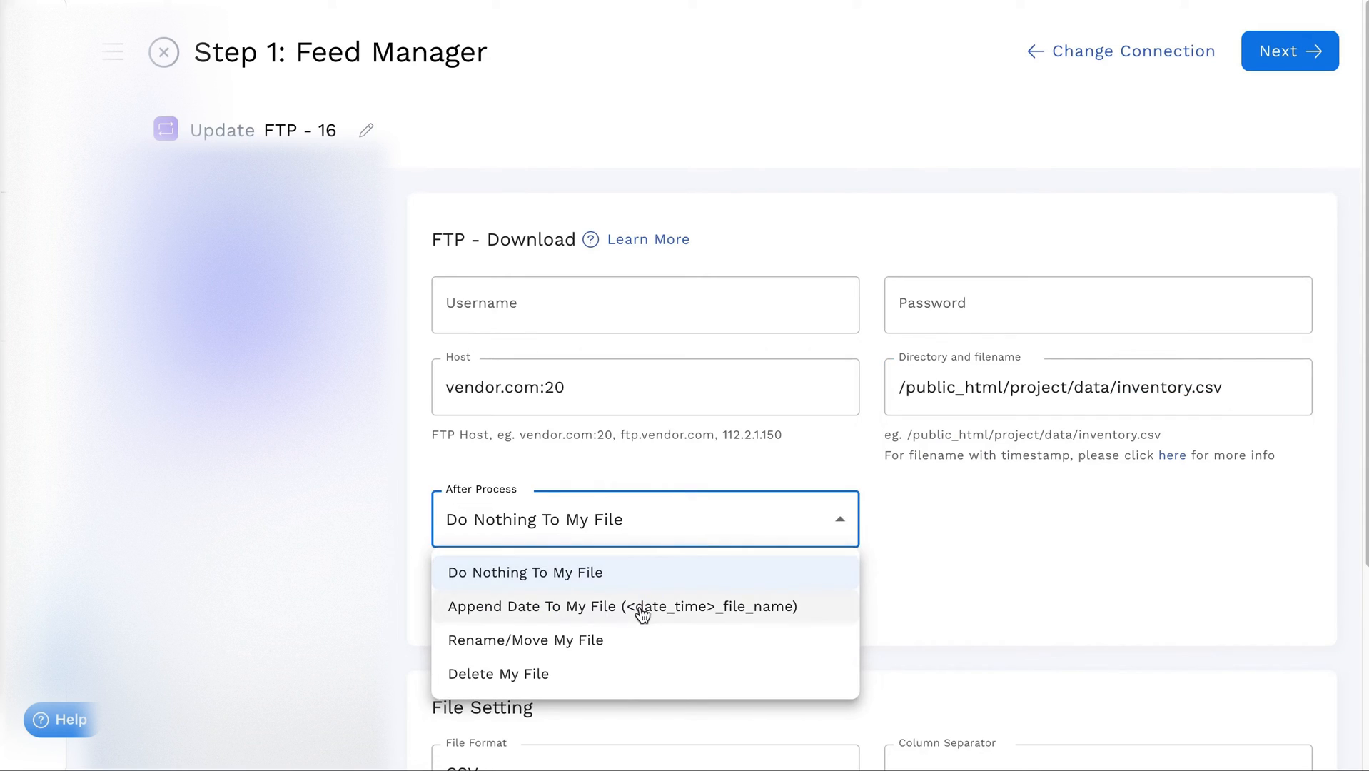
{"action": "mouse_move", "coordinate": [628, 639]}
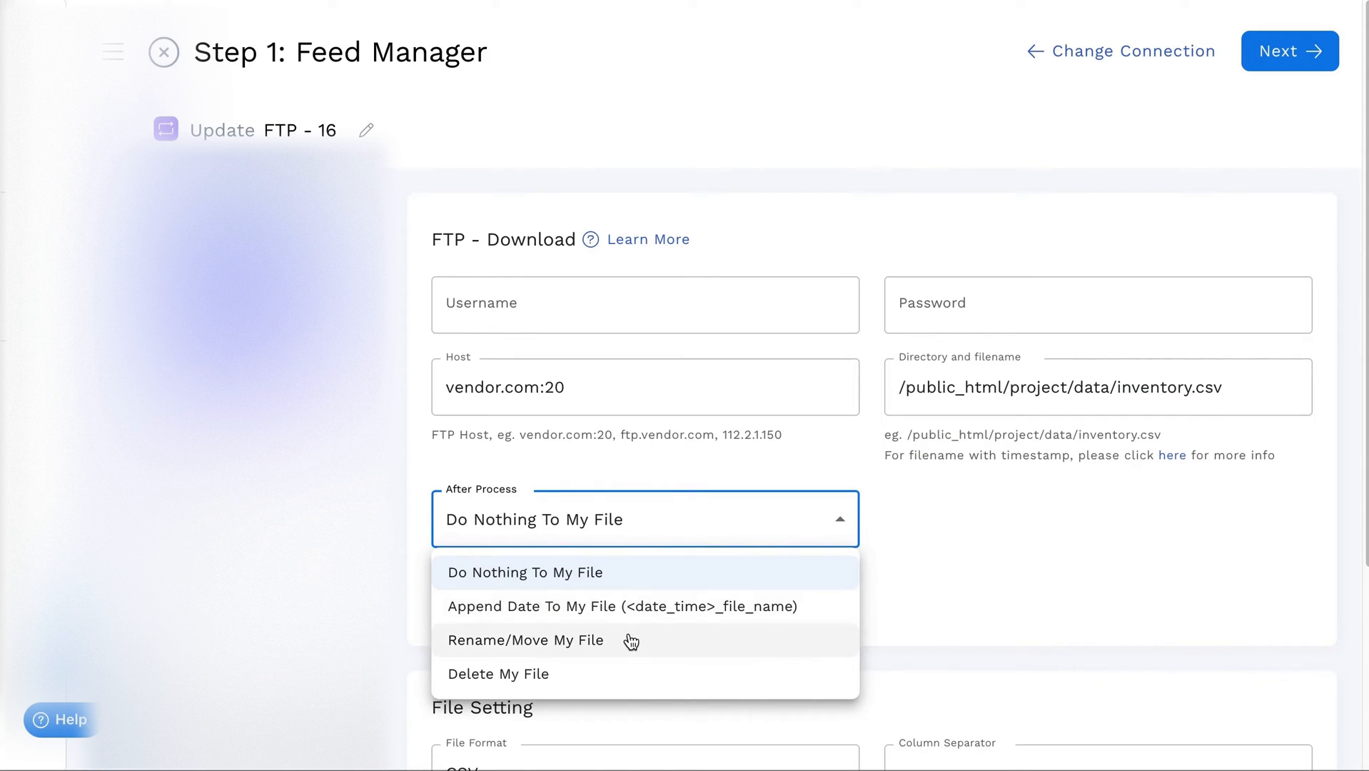
{"action": "left_click", "coordinate": [525, 573]}
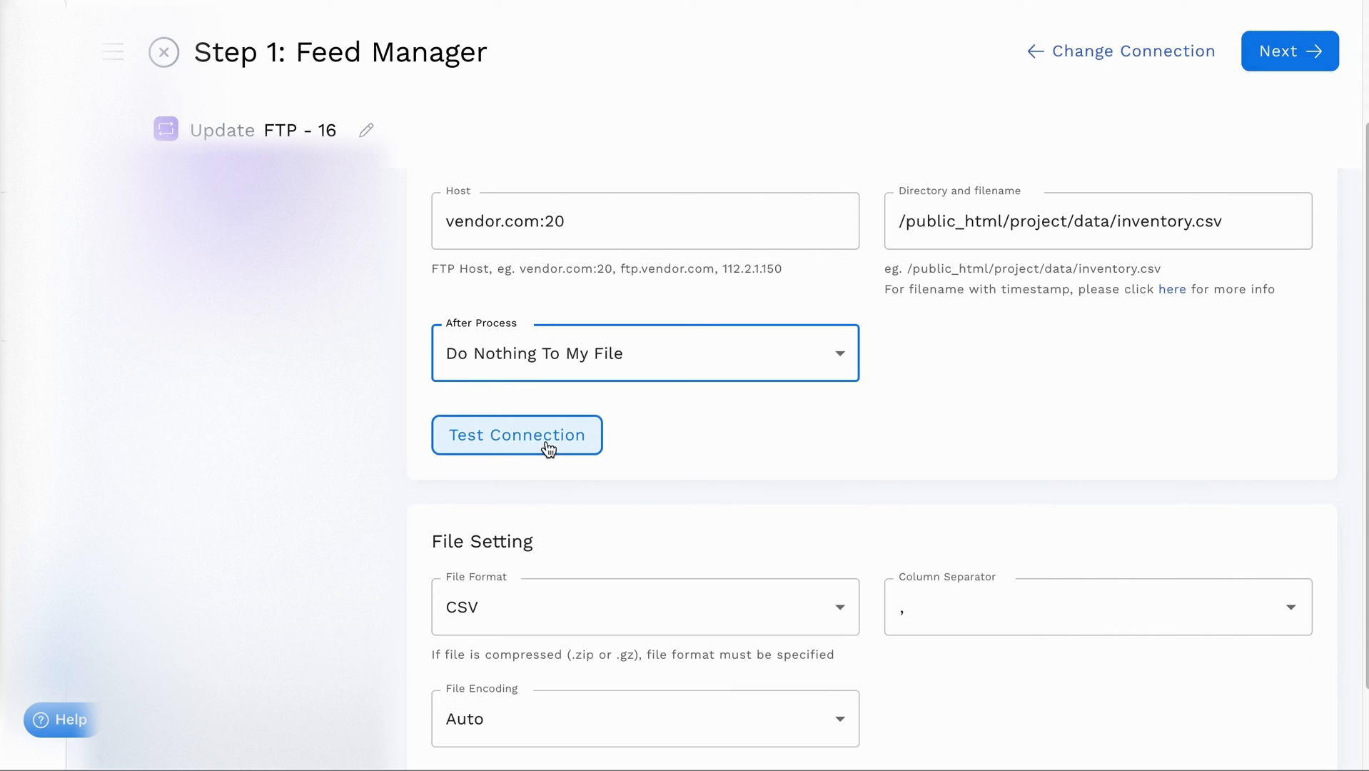
{"action": "scroll", "scroll_direction": "down", "scroll_amount": 3}
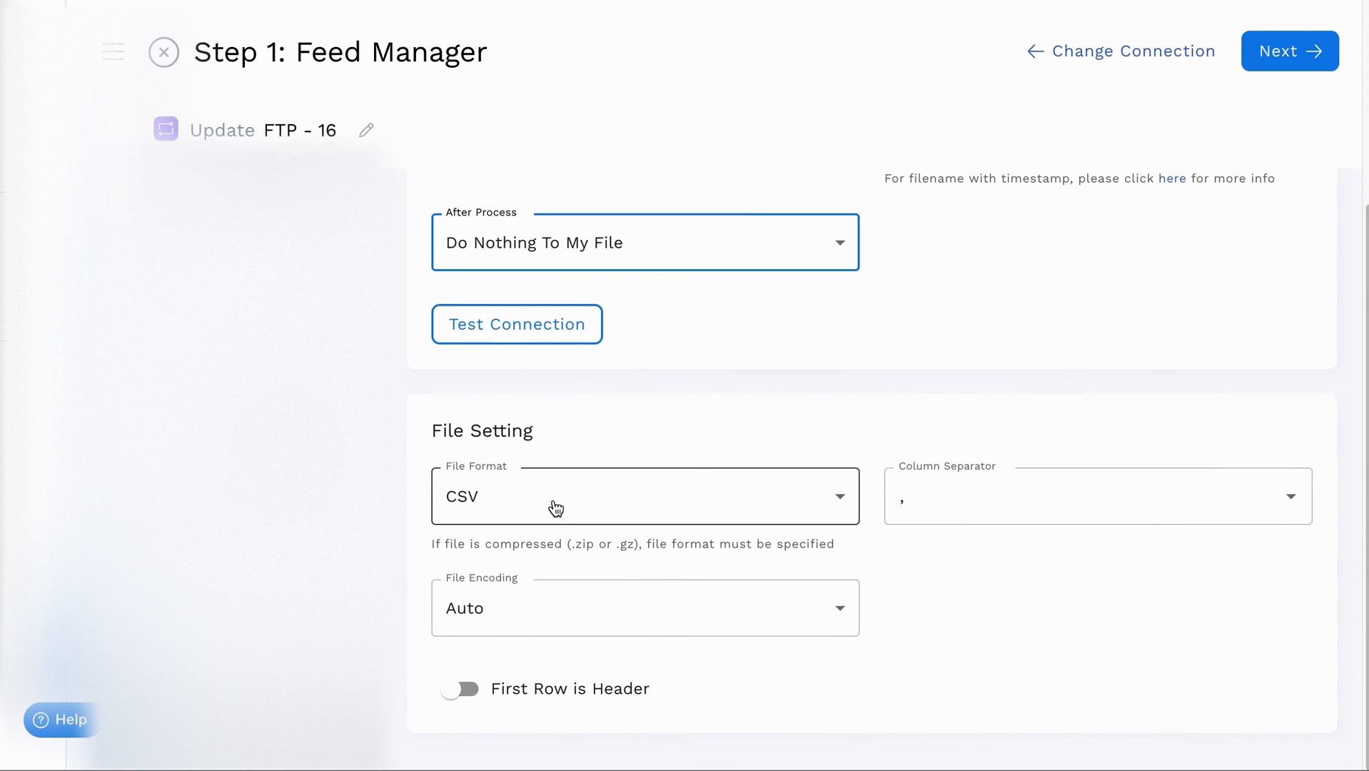
{"action": "left_click", "coordinate": [557, 495]}
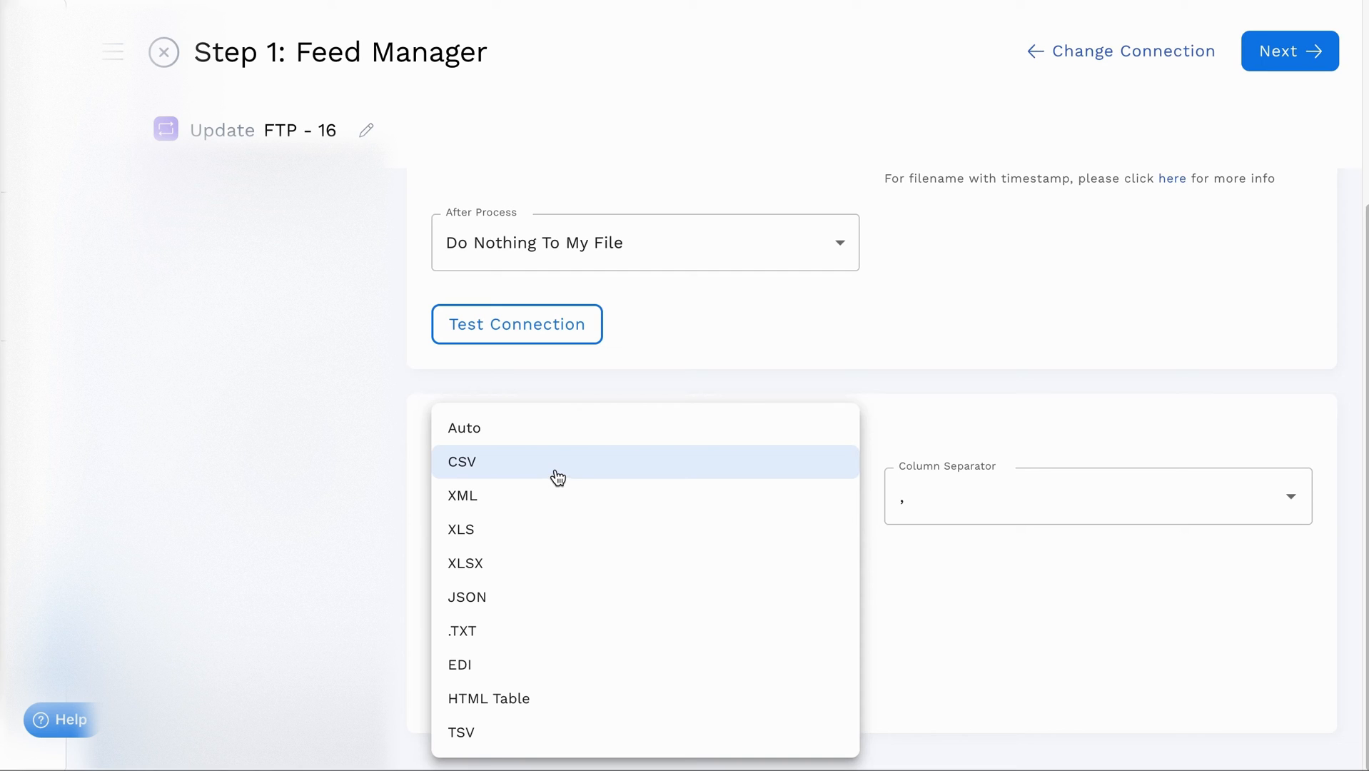
{"action": "mouse_move", "coordinate": [567, 563]}
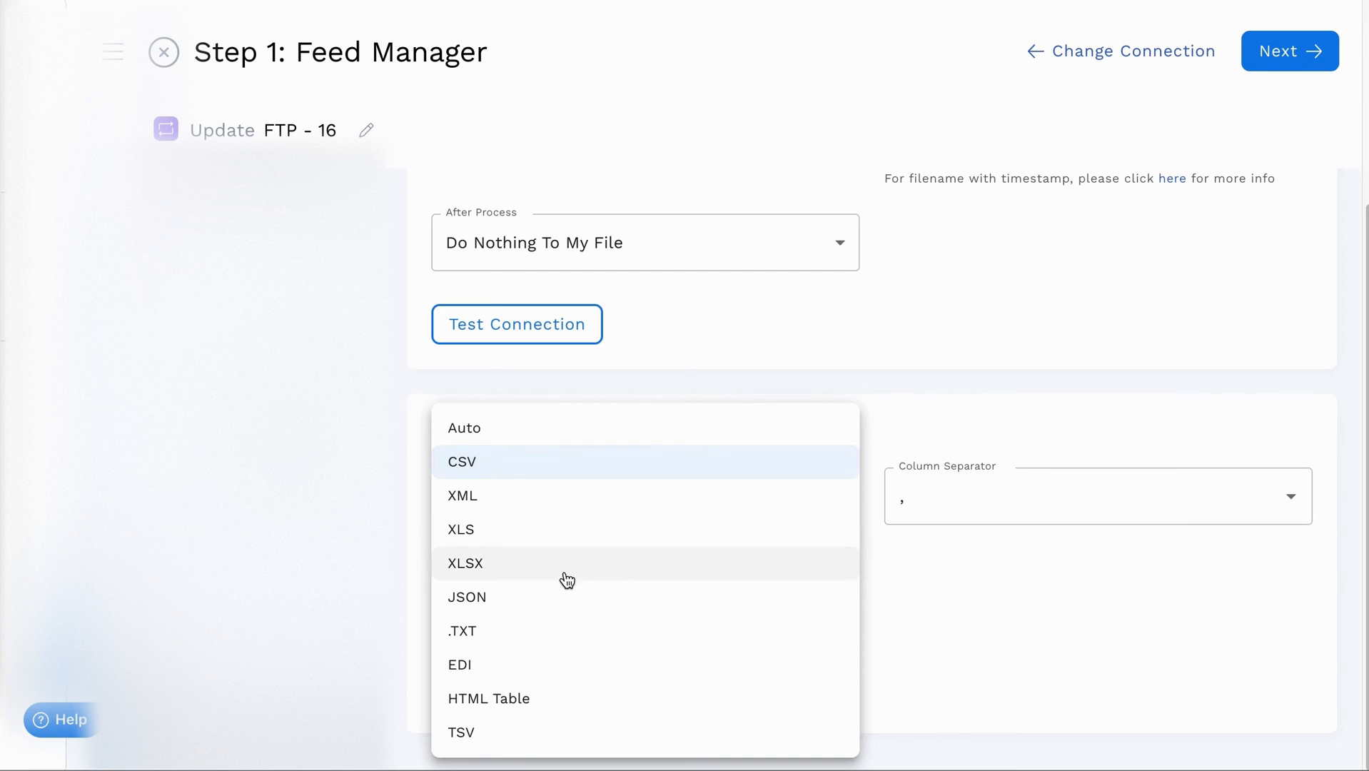
{"action": "mouse_move", "coordinate": [724, 625]}
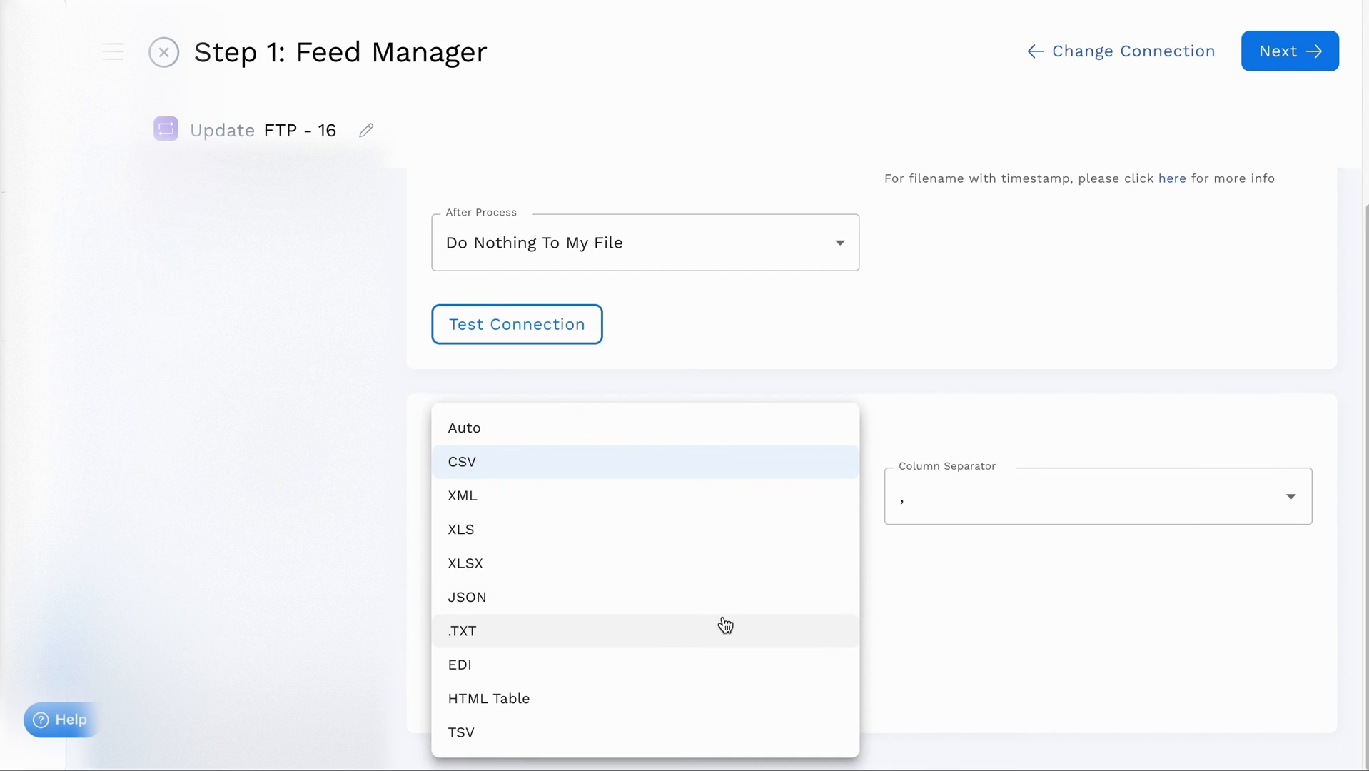
{"action": "left_click", "coordinate": [461, 463]}
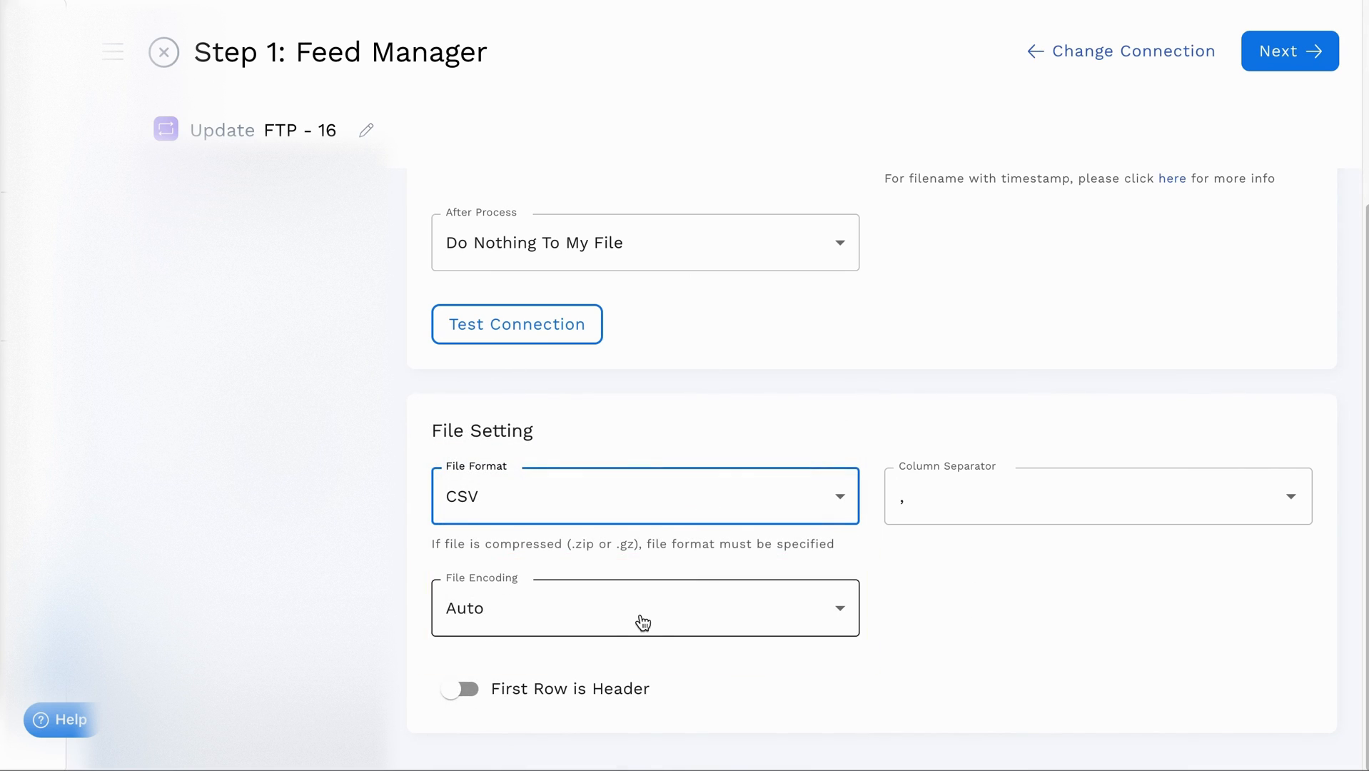
{"action": "left_click", "coordinate": [643, 608]}
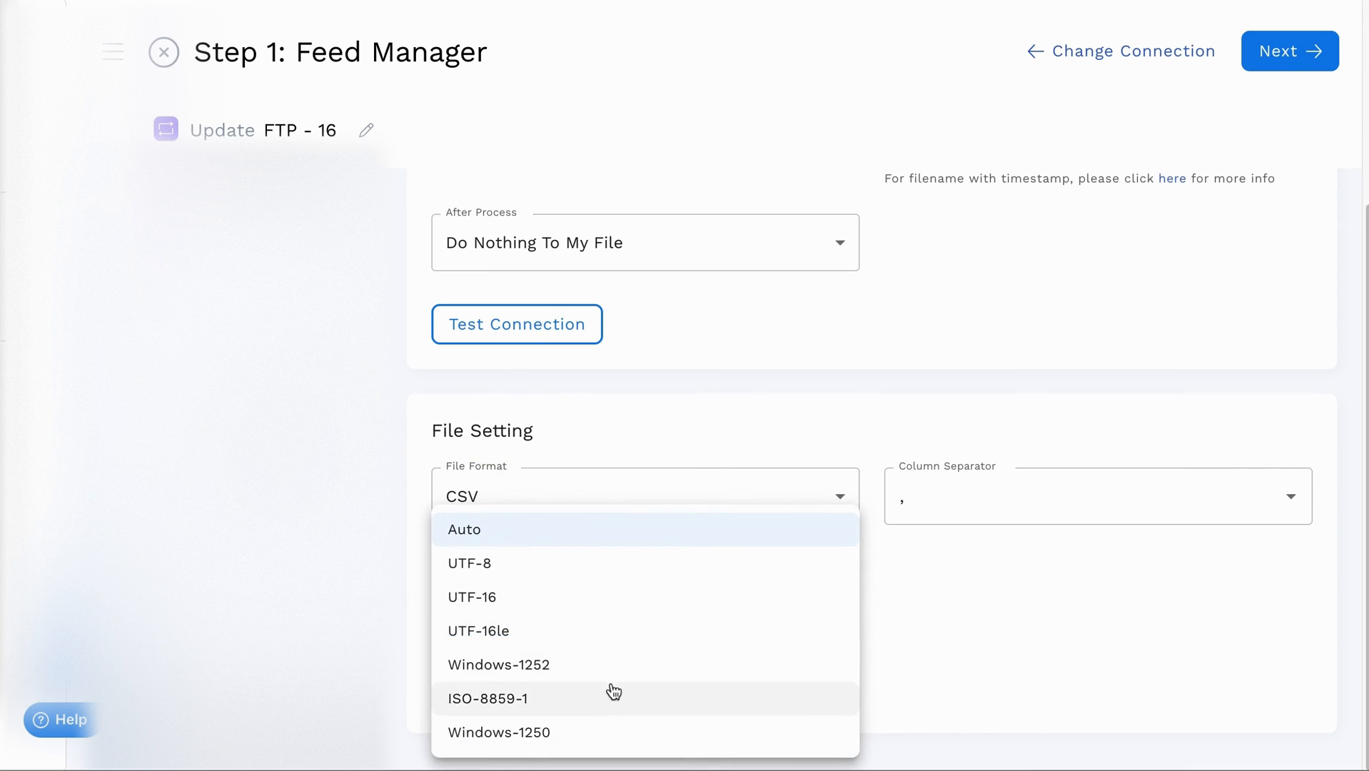
{"action": "left_click", "coordinate": [463, 529]}
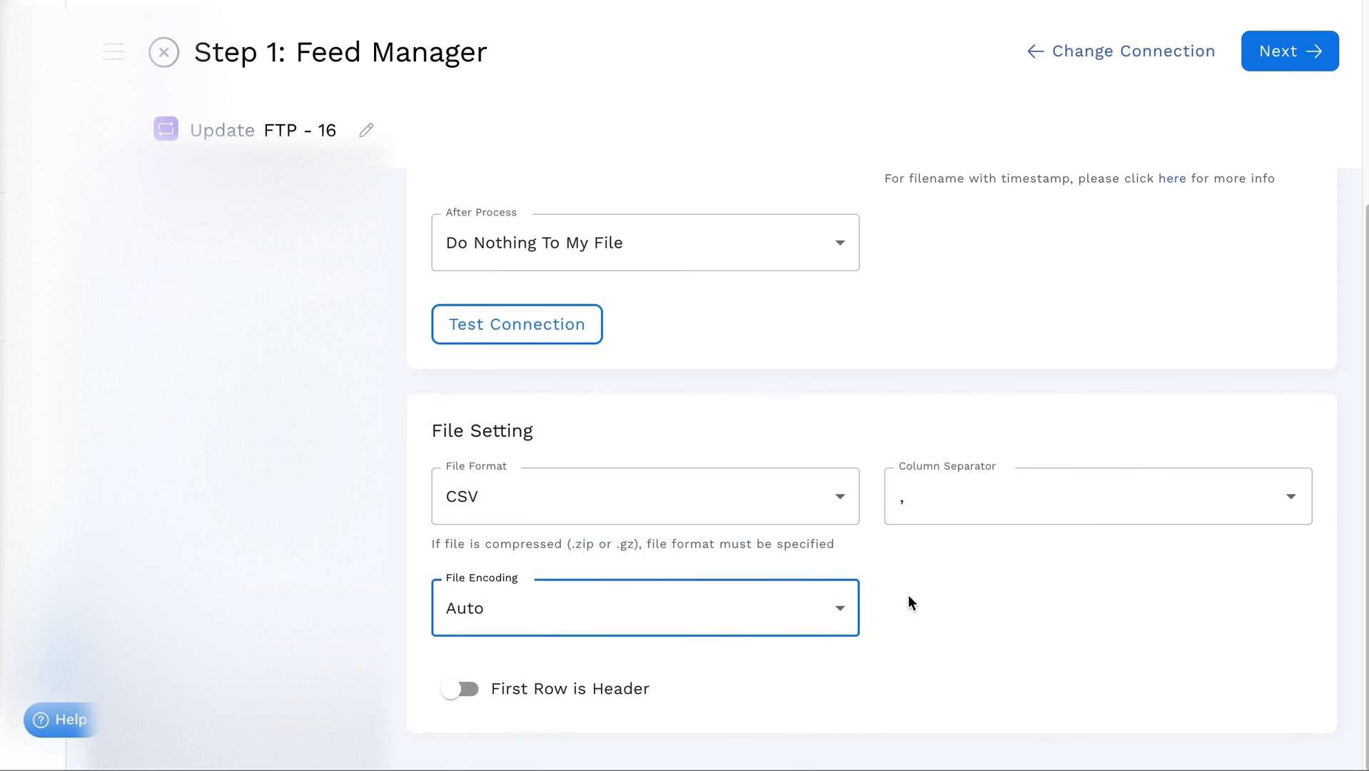